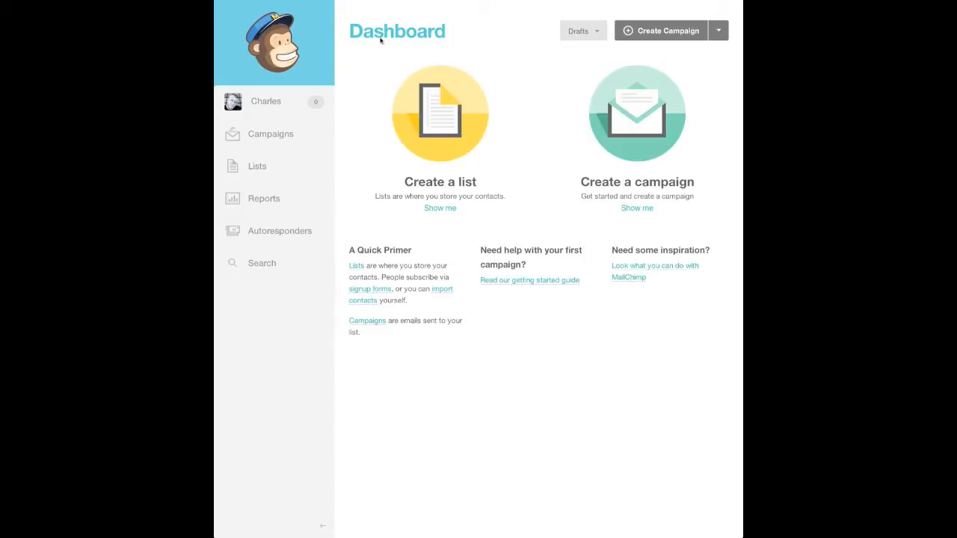
pyautogui.moveTo(315, 48)
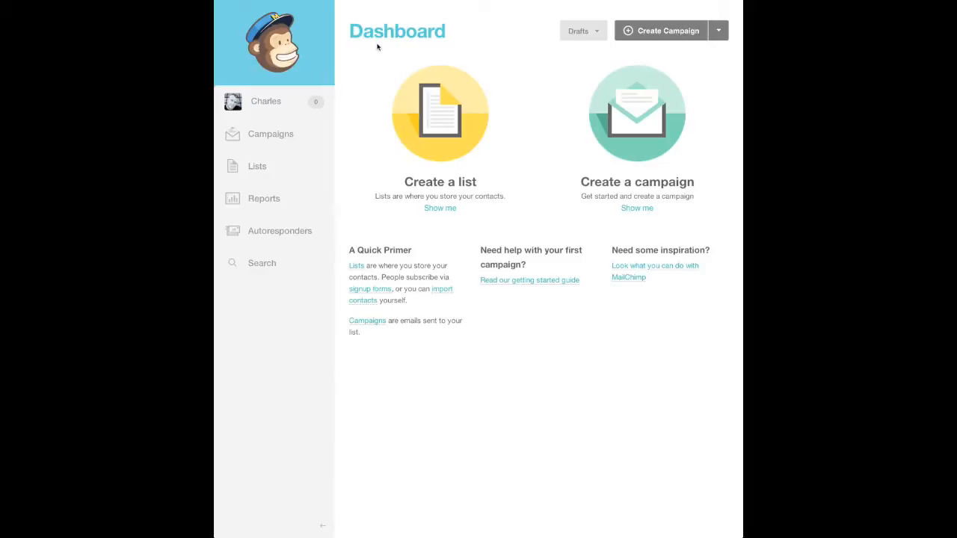
pyautogui.moveTo(281, 102)
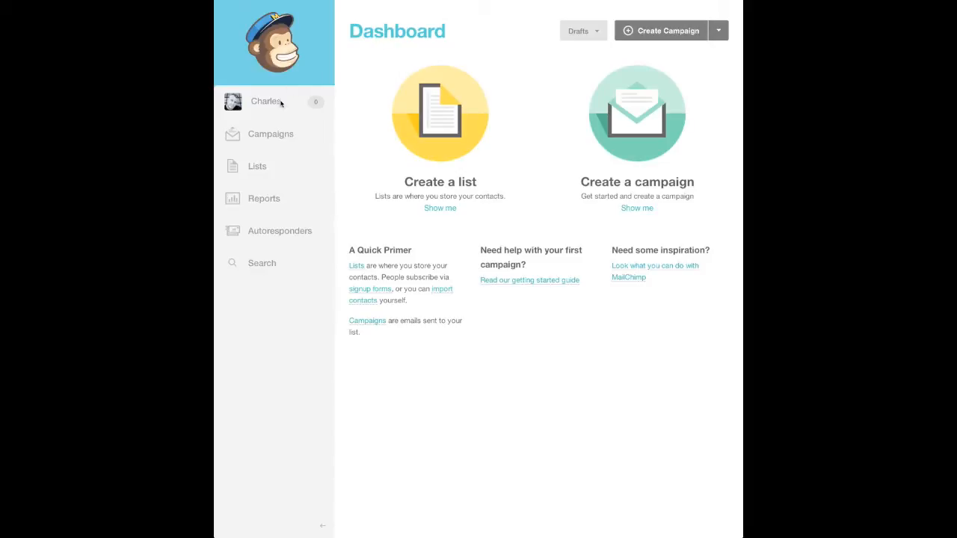
# Step: Go to the Campaigns page from the left sidebar of the dashboard
pyautogui.click(269, 135)
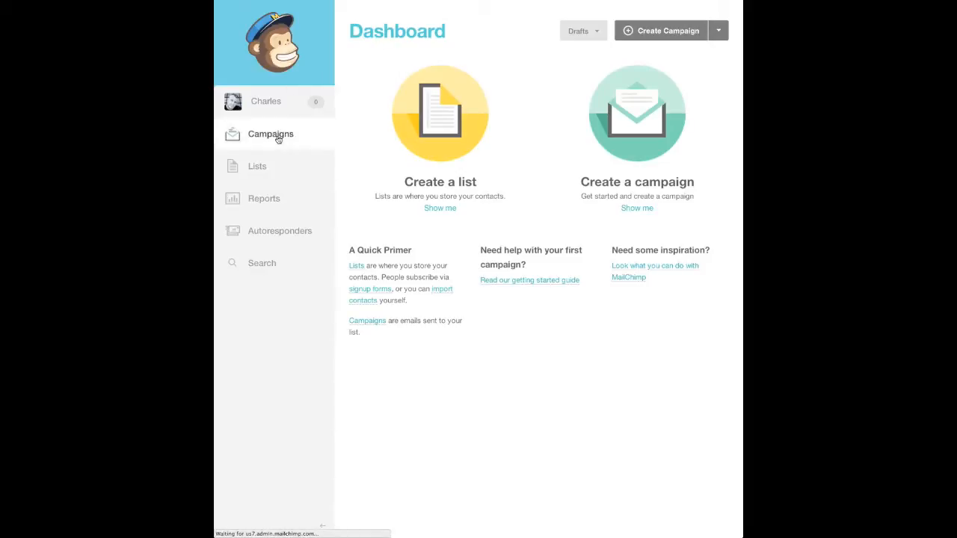
pyautogui.click(269, 135)
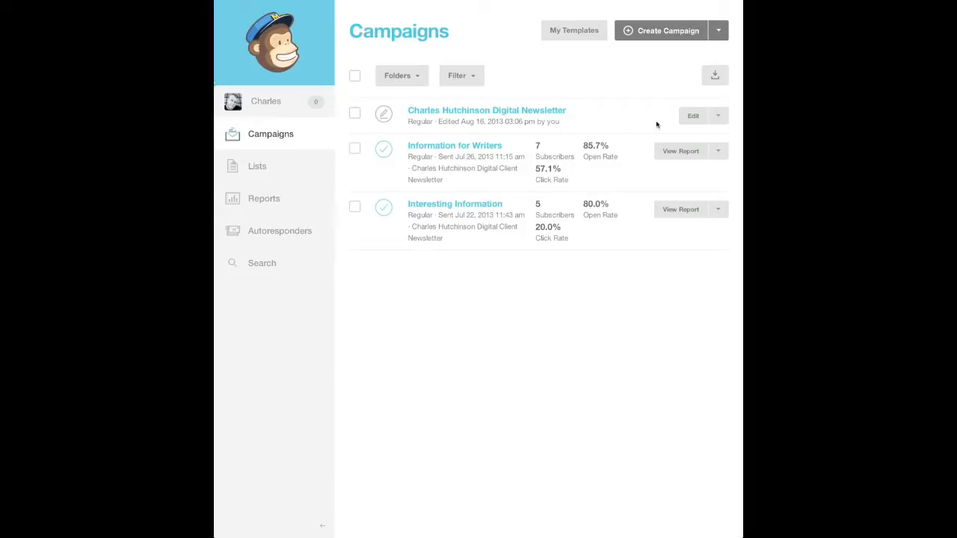
# Step: Edit the newsletter draft and continue past Recipients and Setup to its Design step
pyautogui.click(693, 115)
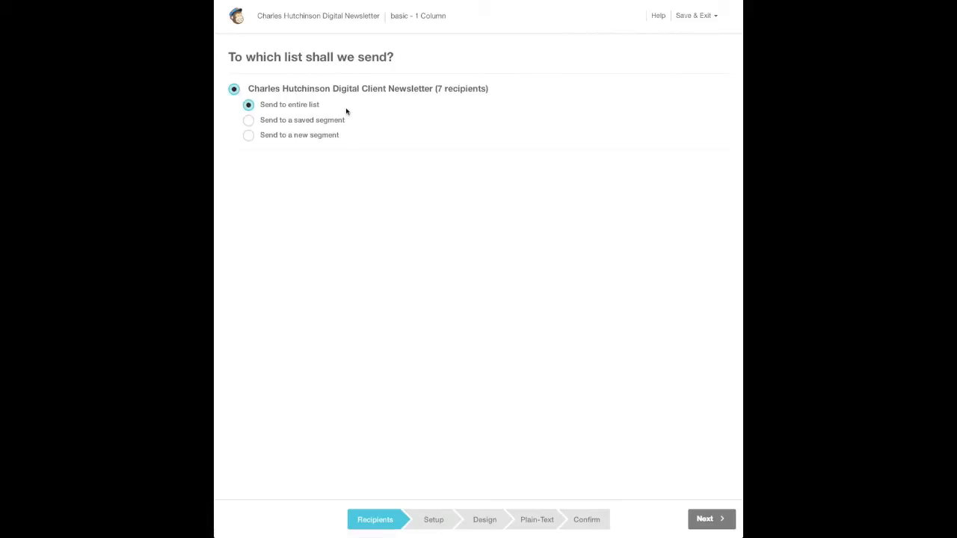
pyautogui.moveTo(541, 458)
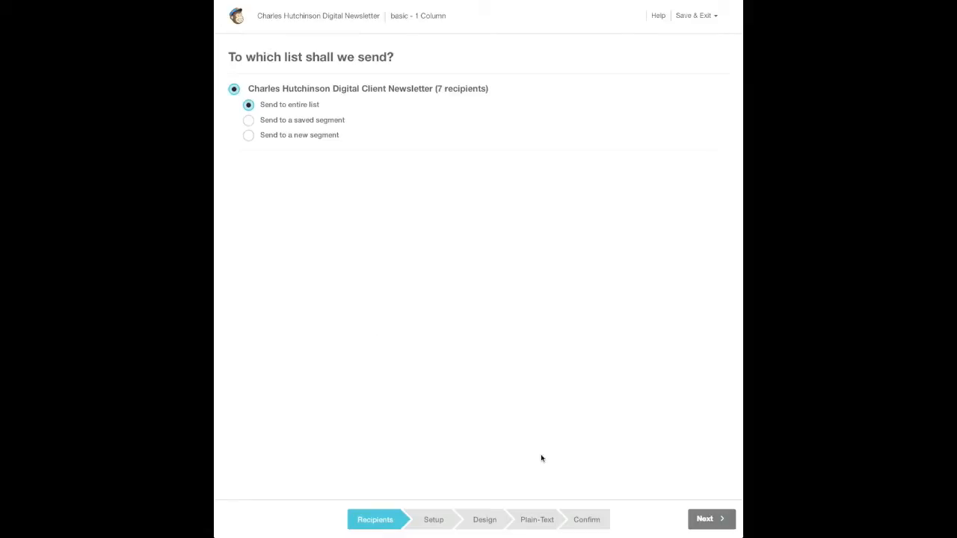
pyautogui.click(706, 519)
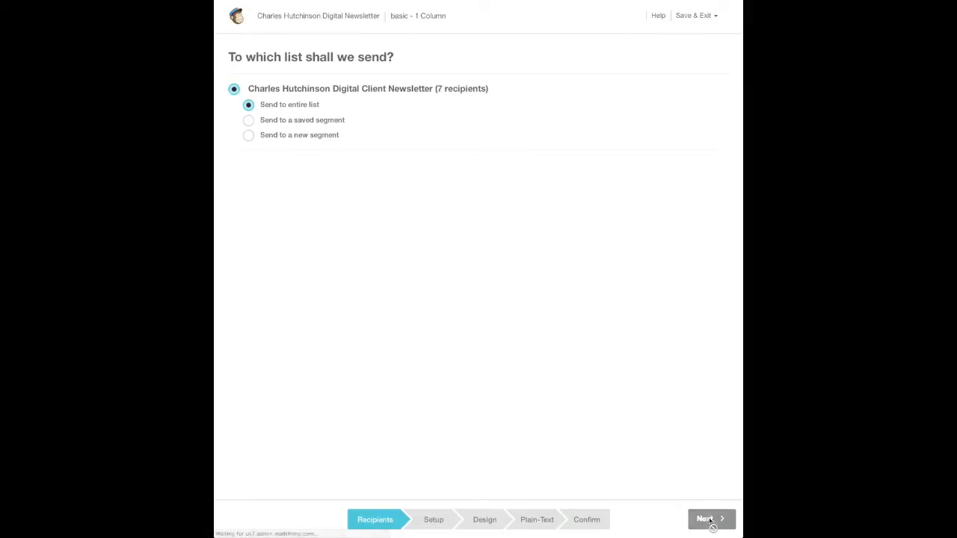
pyautogui.click(706, 519)
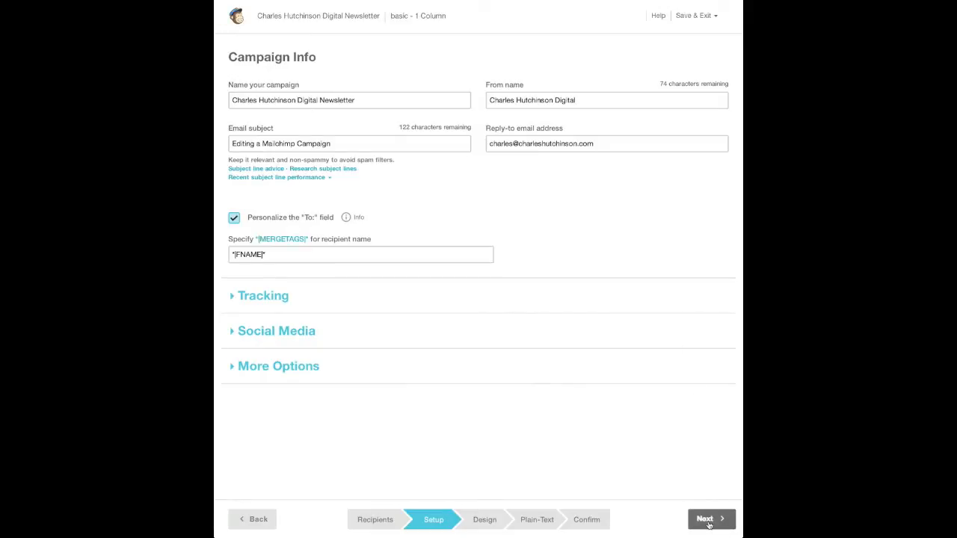
pyautogui.click(706, 519)
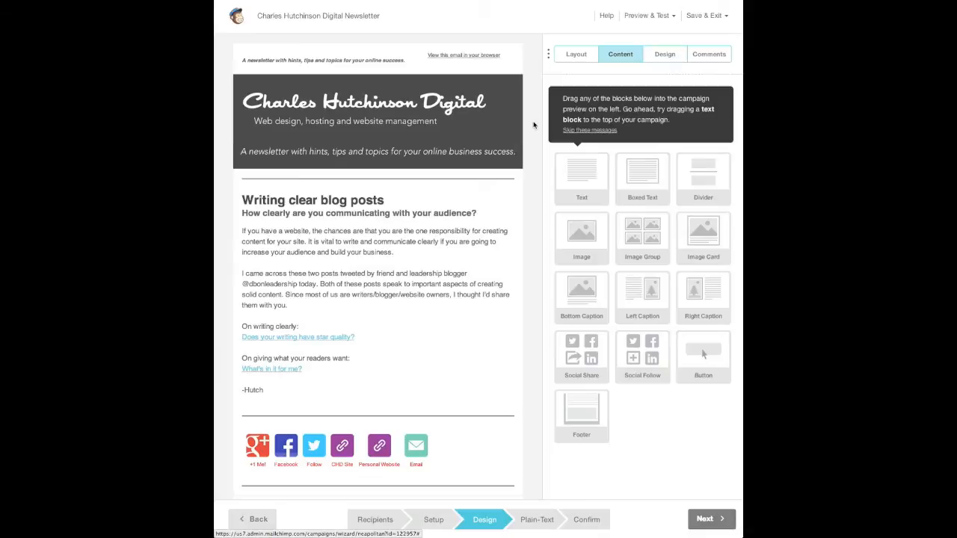
pyautogui.moveTo(326, 33)
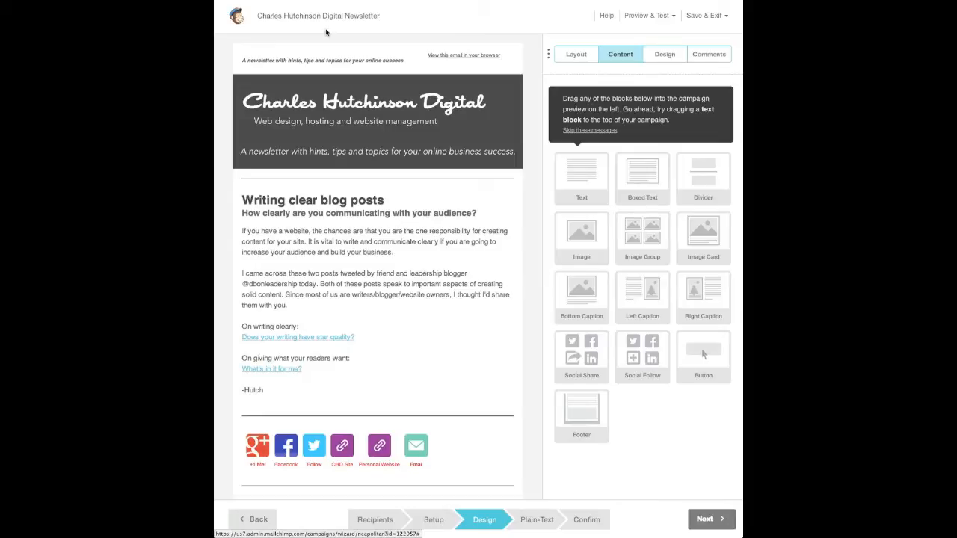
pyautogui.moveTo(377, 120)
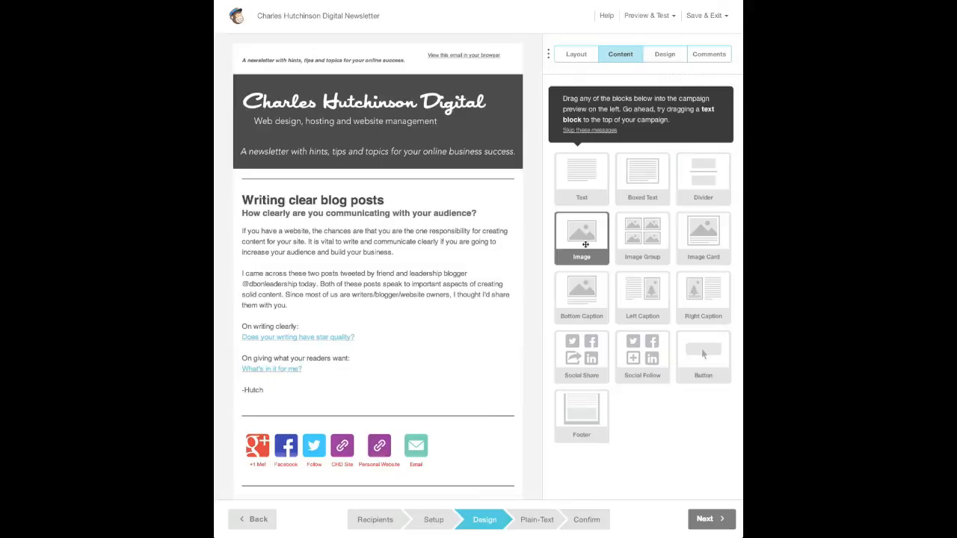
# Step: Add an Image block below the sign-off and back out of choosing a picture for it
pyautogui.moveTo(582, 231); pyautogui.dragTo(401, 416)
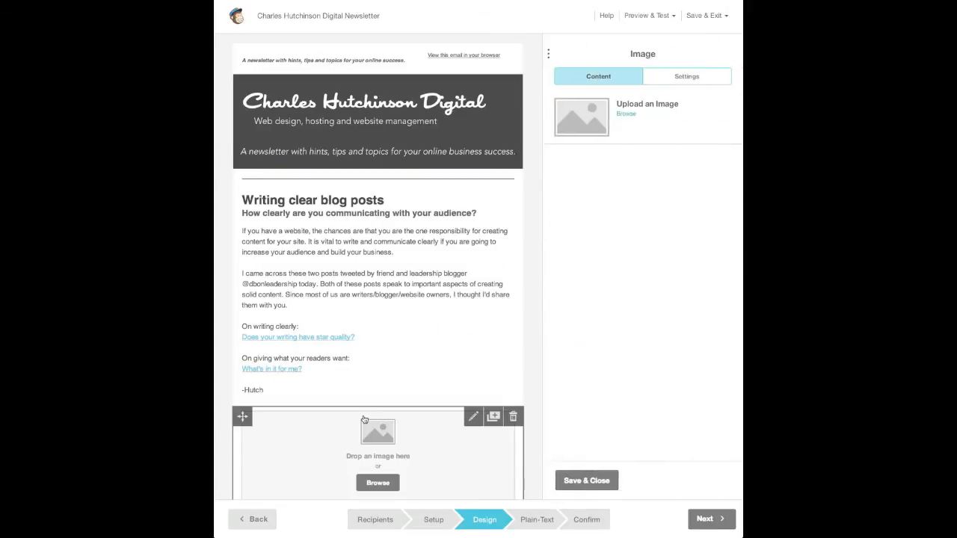
pyautogui.scroll(-3)
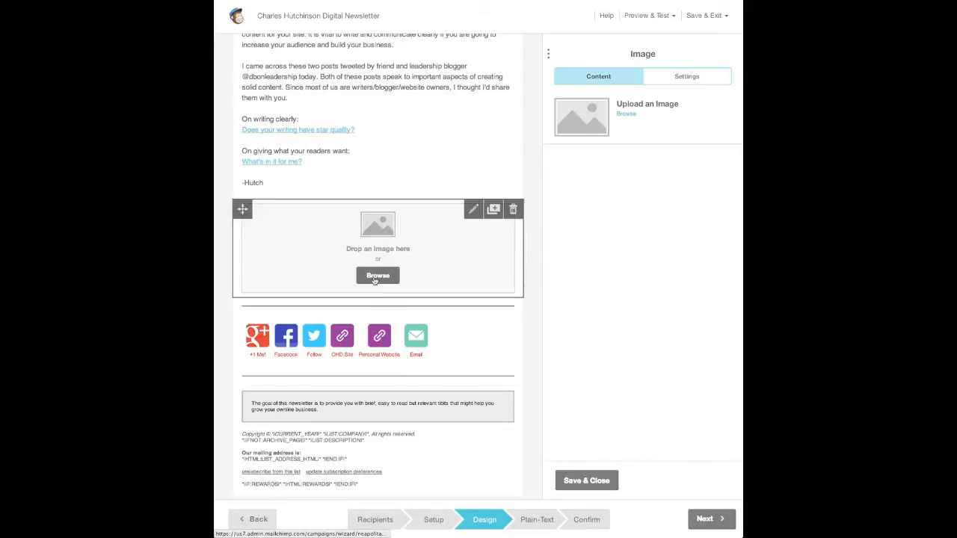
pyautogui.click(377, 275)
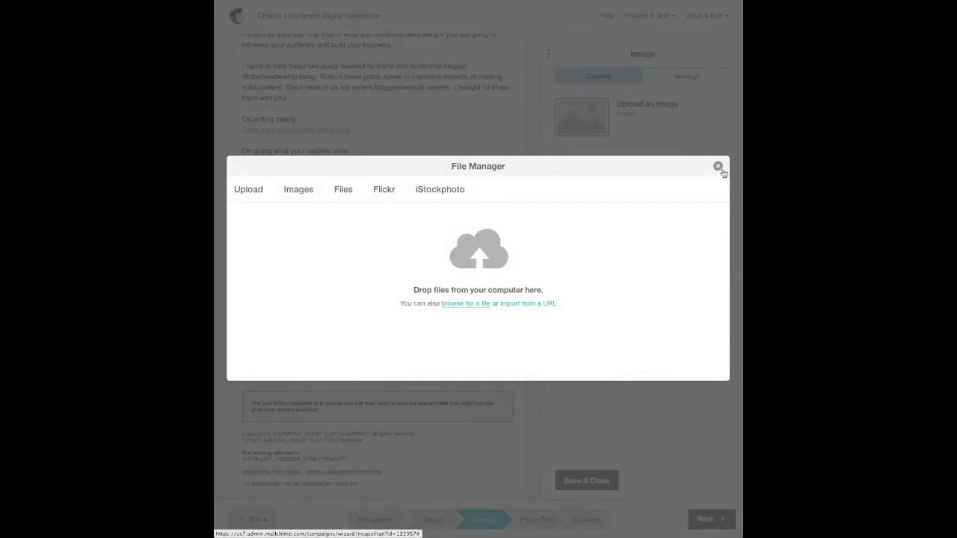
pyautogui.click(466, 303)
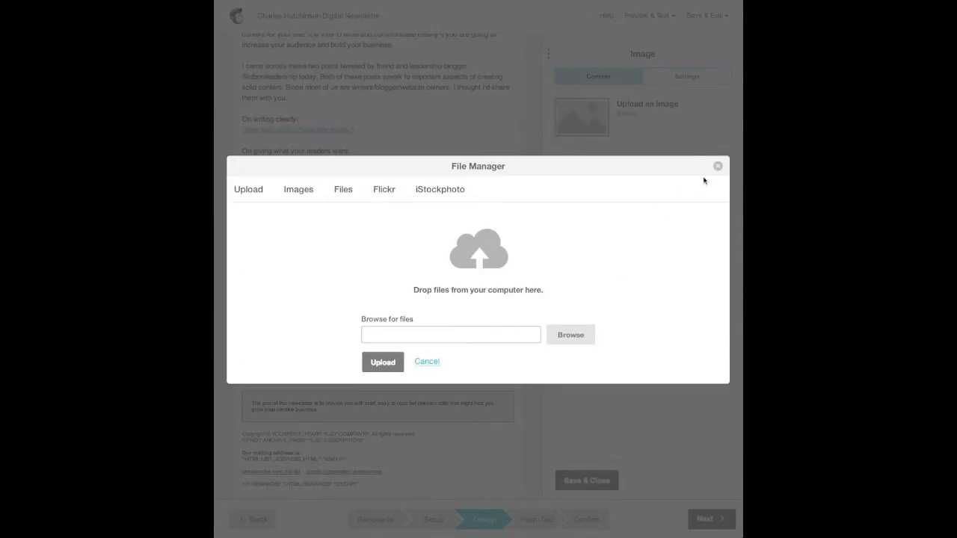
pyautogui.click(718, 166)
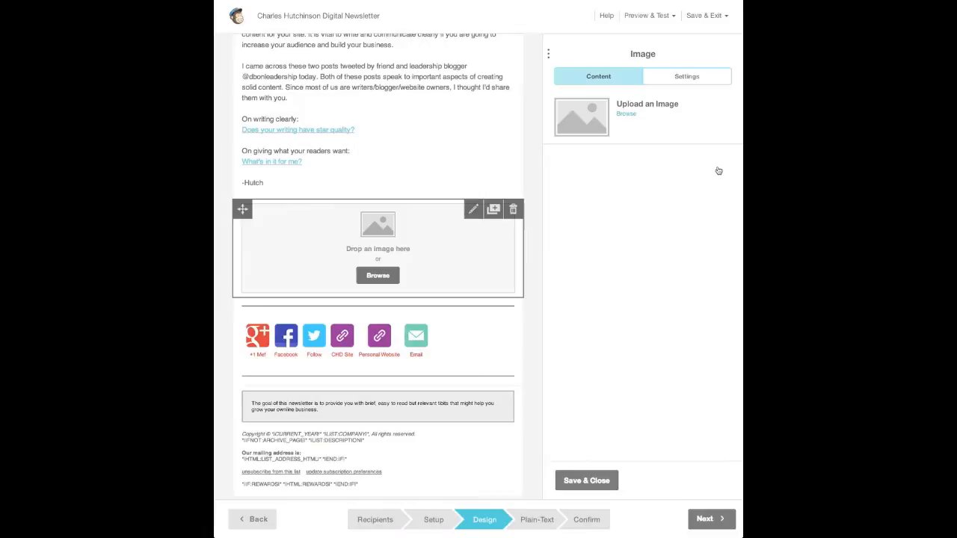
pyautogui.moveTo(446, 151)
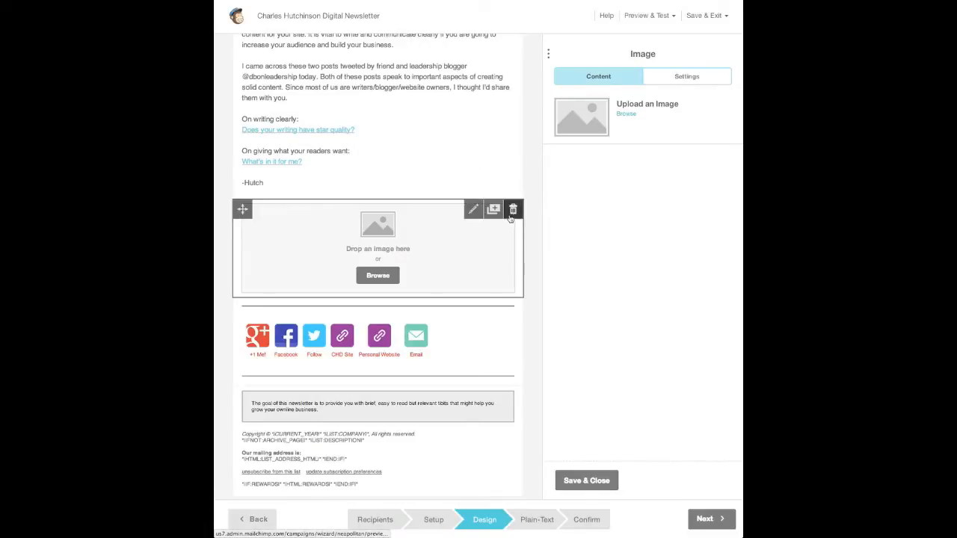
# Step: Delete the empty image block so the text leads straight into the social icons
pyautogui.click(513, 210)
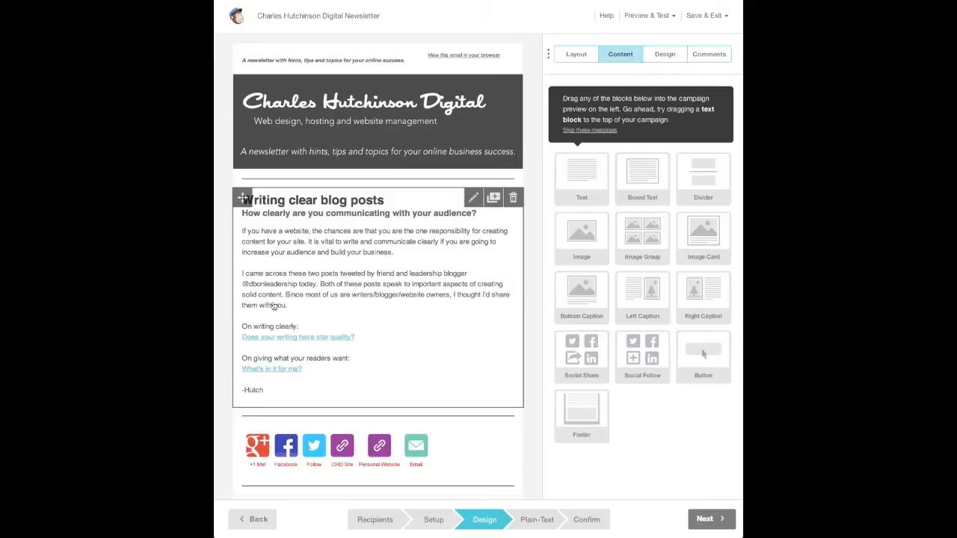
pyautogui.moveTo(338, 299)
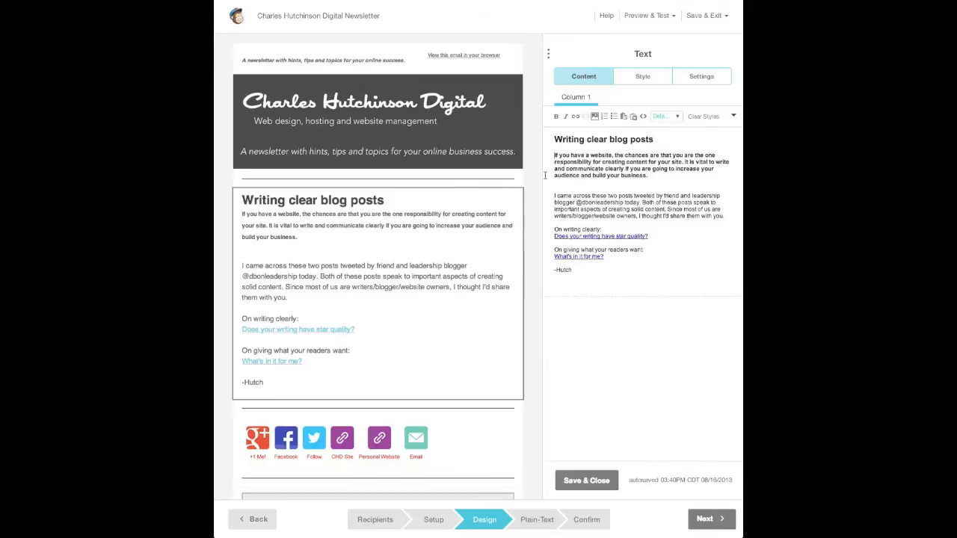
# Step: Add the subheading 'How clearly are you communicating with your audience?' under the blog title
pyautogui.write('How clearly are you communicating with your audience?')
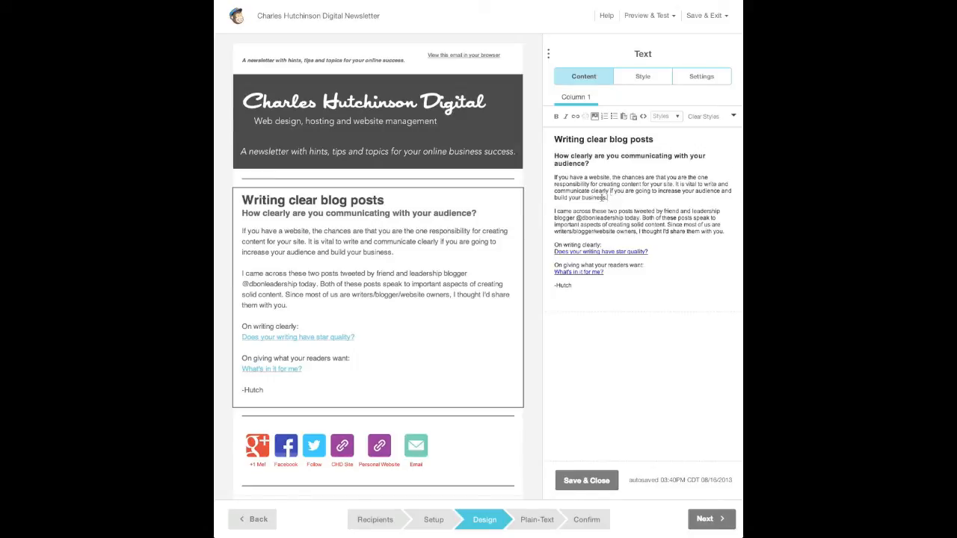
pyautogui.moveTo(655, 210)
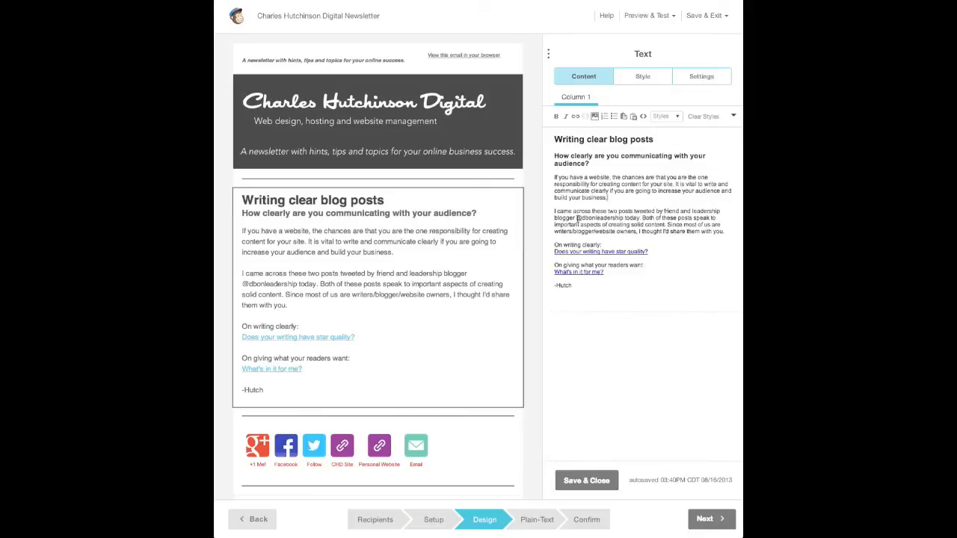
pyautogui.doubleClick(601, 218)
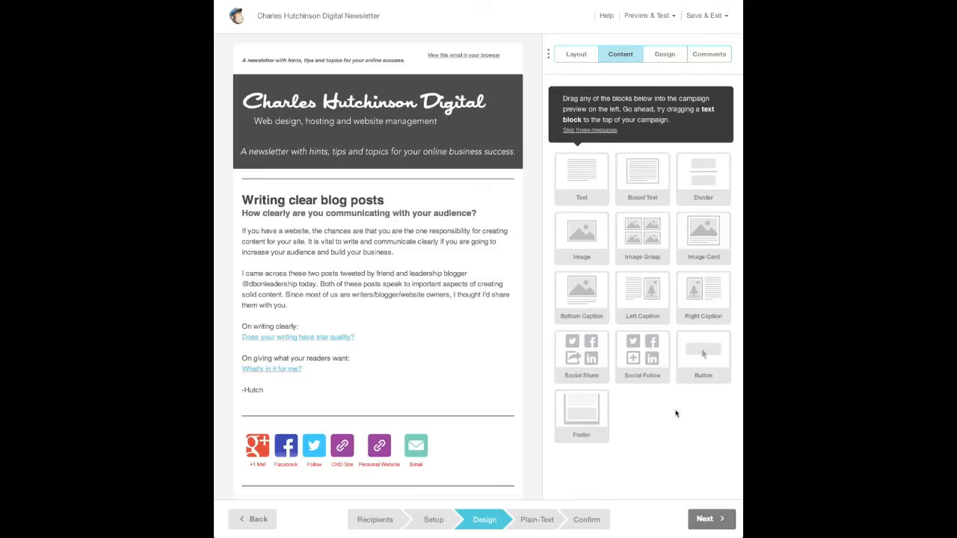
pyautogui.moveTo(676, 359)
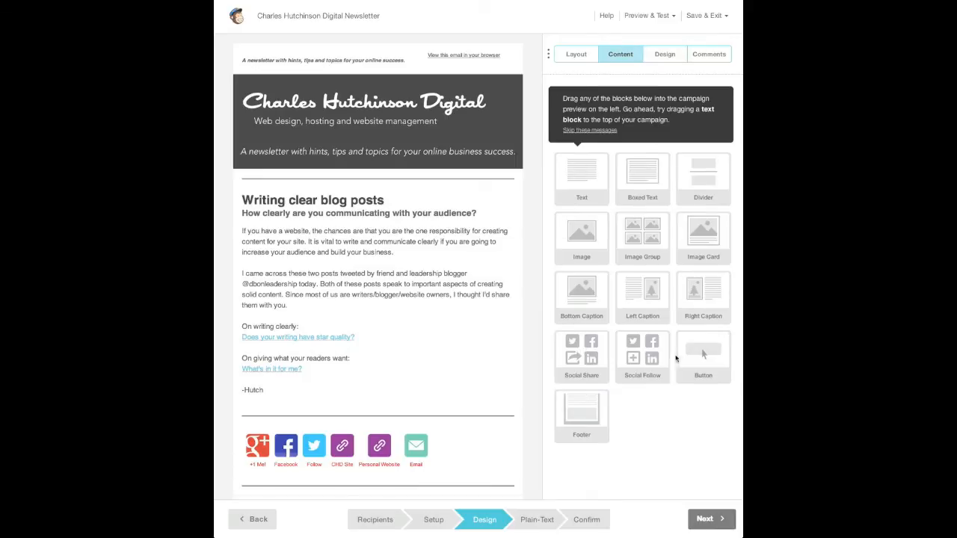
pyautogui.moveTo(640, 431)
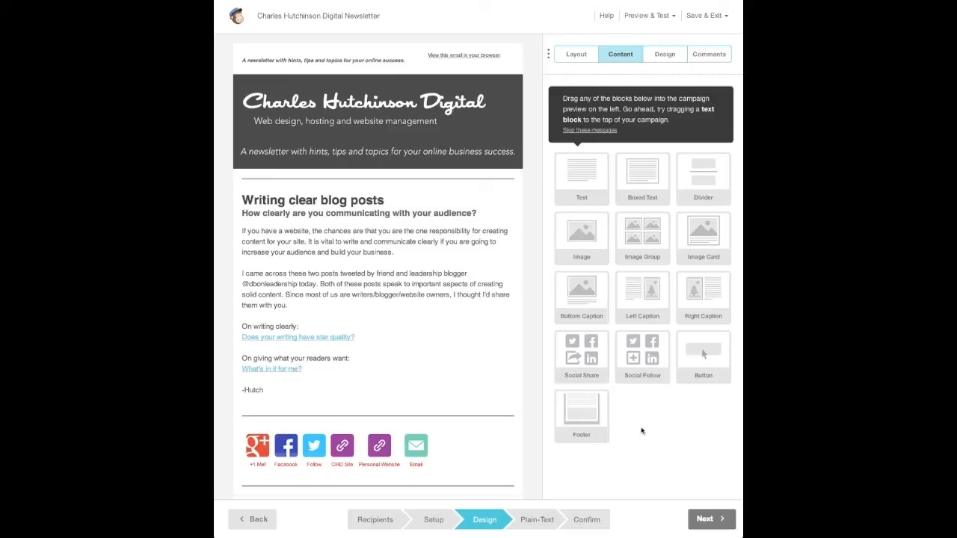
pyautogui.moveTo(531, 386)
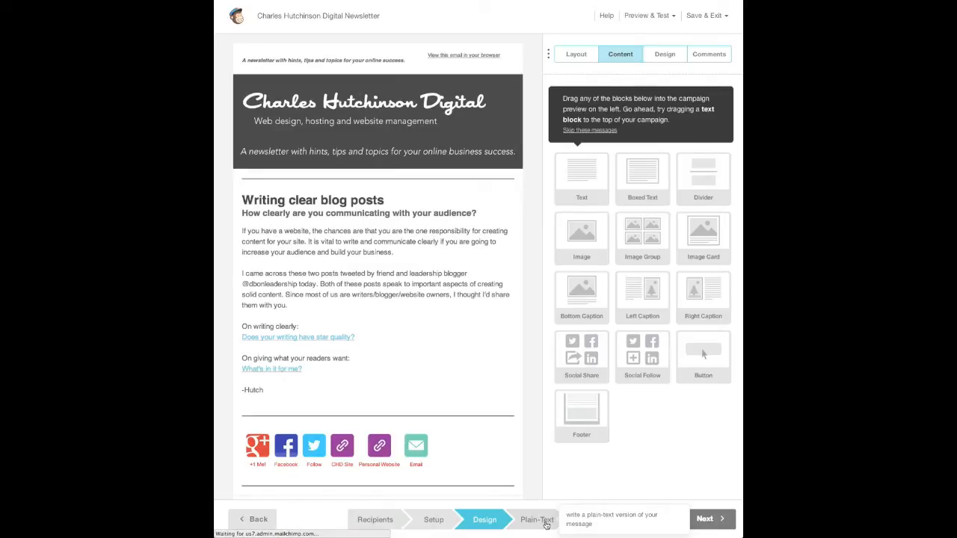
# Step: Switch to the Plain-Text step from the bottom step bar
pyautogui.click(535, 520)
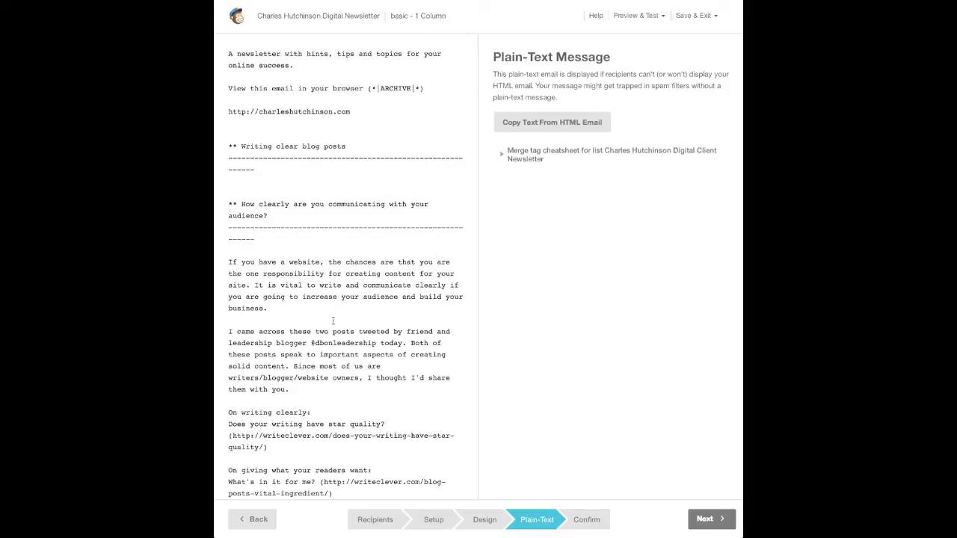
pyautogui.moveTo(412, 281)
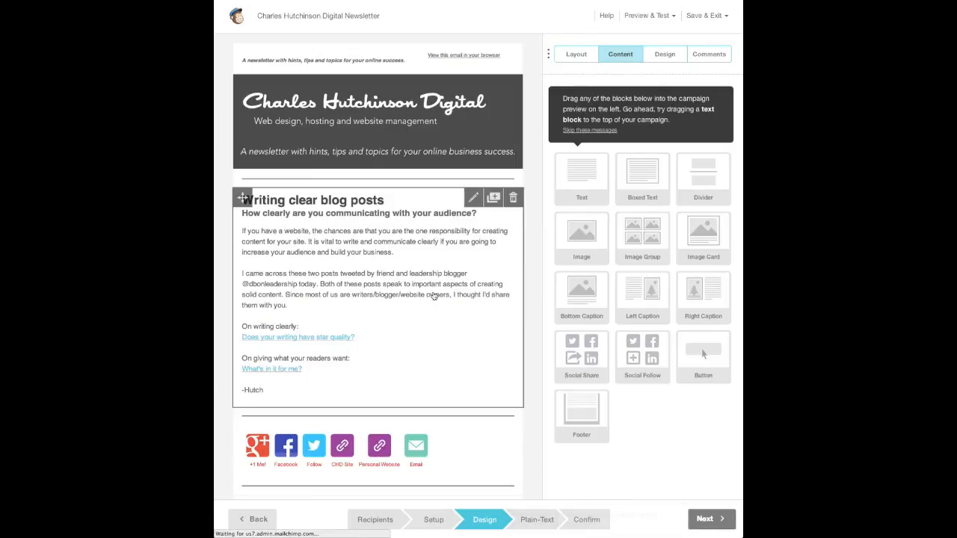
# Step: Use Copy Text From HTML Email to replace the plain text, then reach for Preview and Test
pyautogui.click(536, 519)
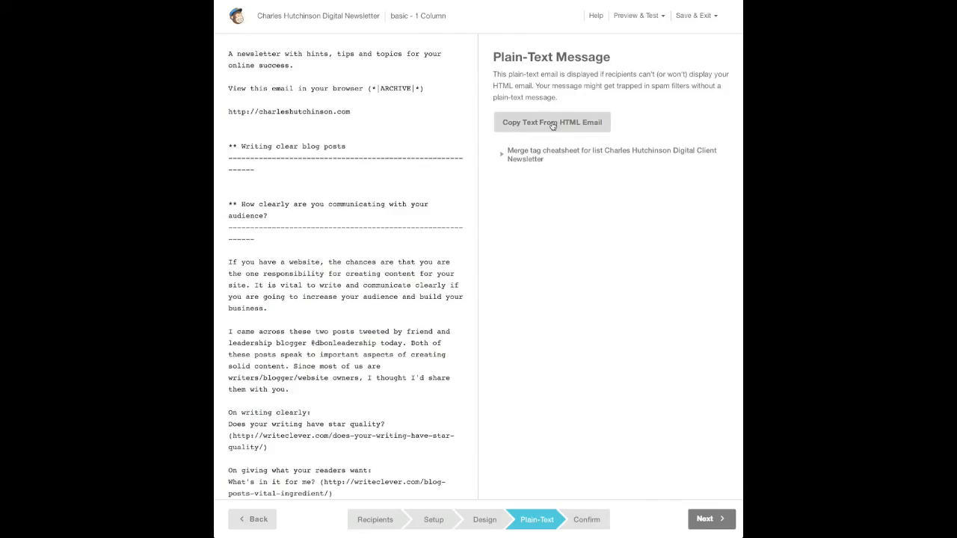
pyautogui.click(552, 123)
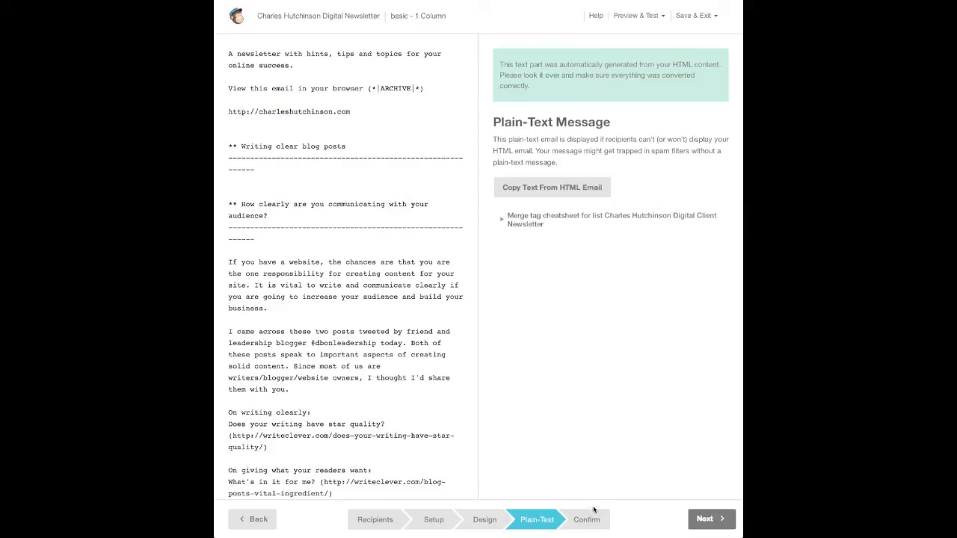
pyautogui.moveTo(583, 408)
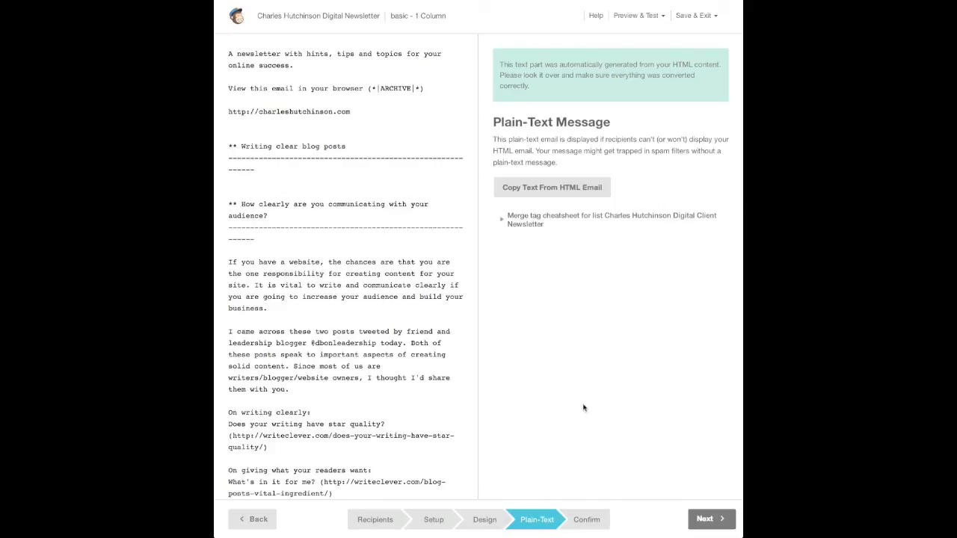
pyautogui.click(636, 15)
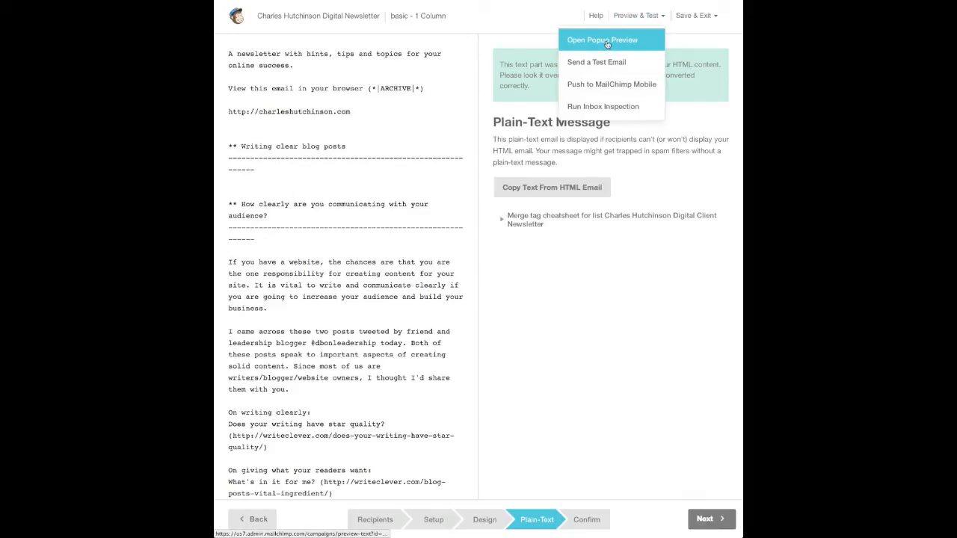
pyautogui.click(601, 39)
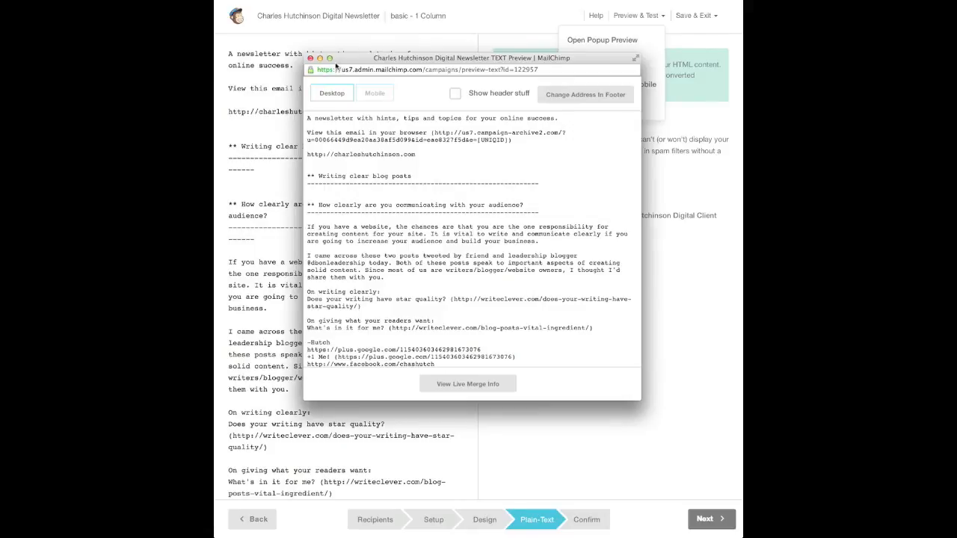
pyautogui.click(311, 58)
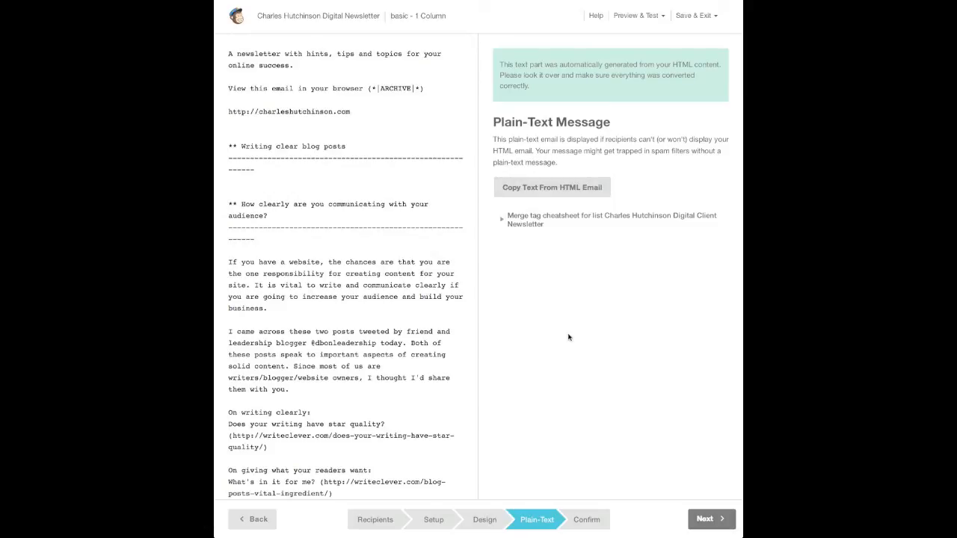
pyautogui.moveTo(626, 440)
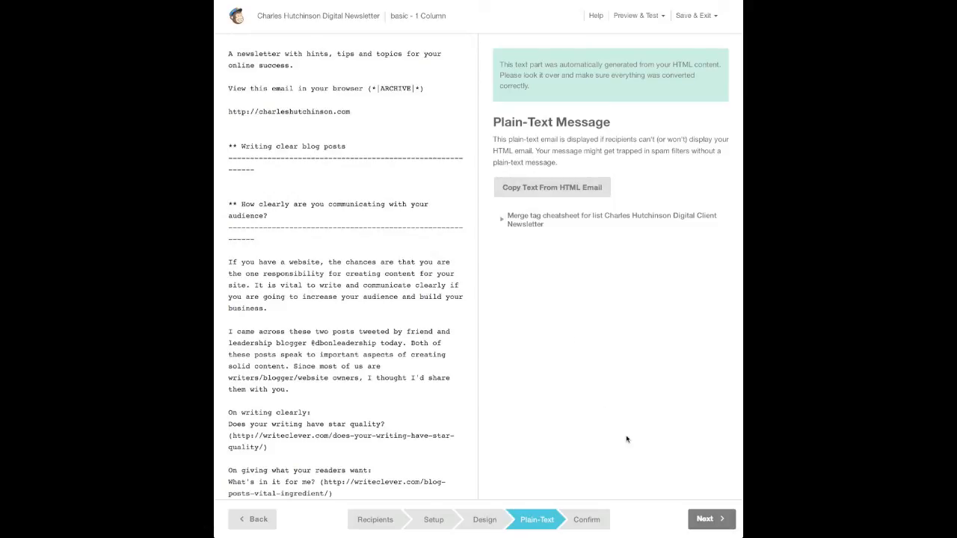